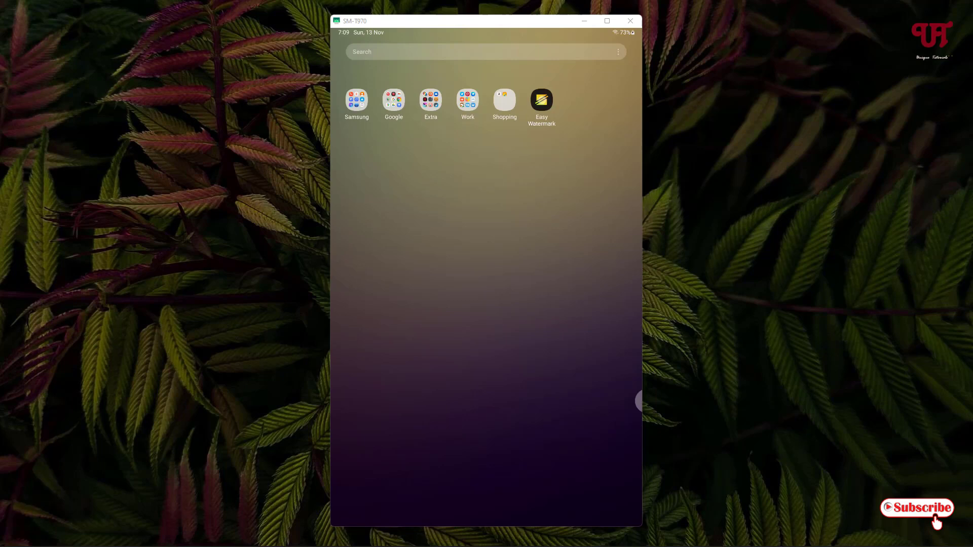
Launch Easy Watermark and allow it access to photos and media.
{"action": "left_click", "coordinate": [540, 100]}
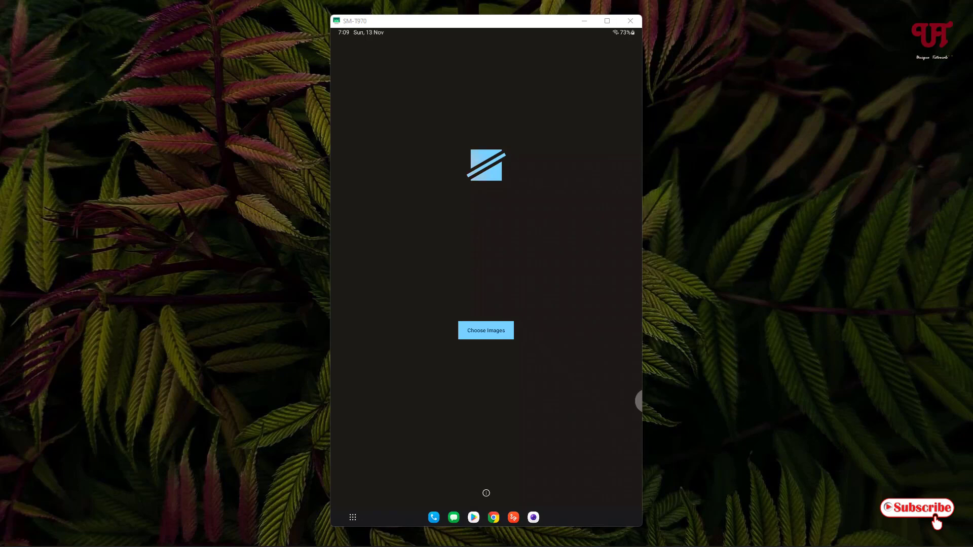
{"action": "left_click", "coordinate": [485, 330]}
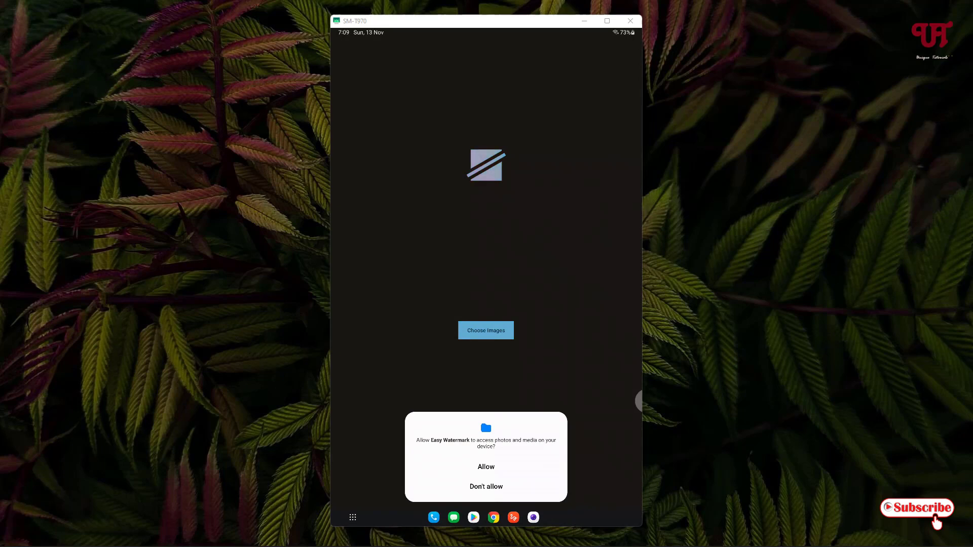
{"action": "left_click", "coordinate": [485, 467]}
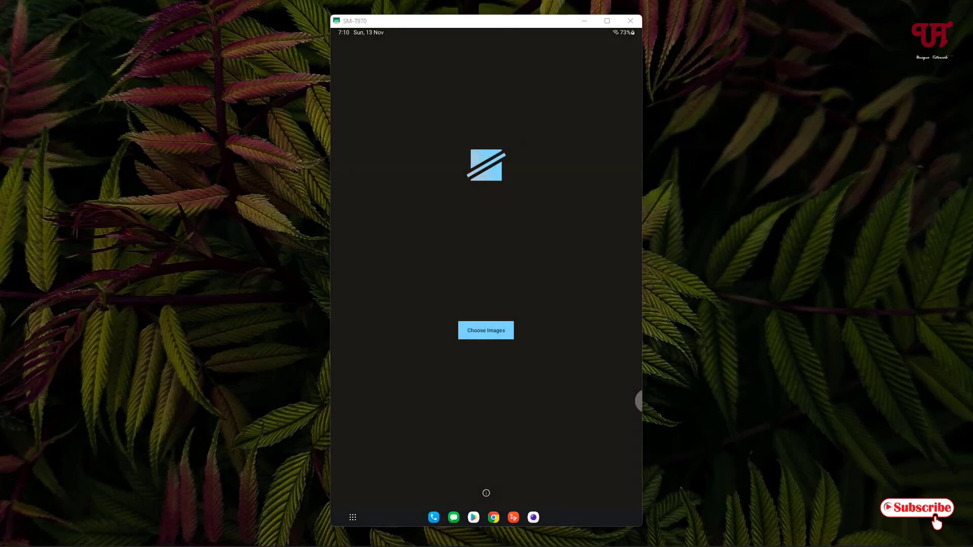
Pick four pictures from the gallery and load them into the editor.
{"action": "left_click", "coordinate": [485, 330]}
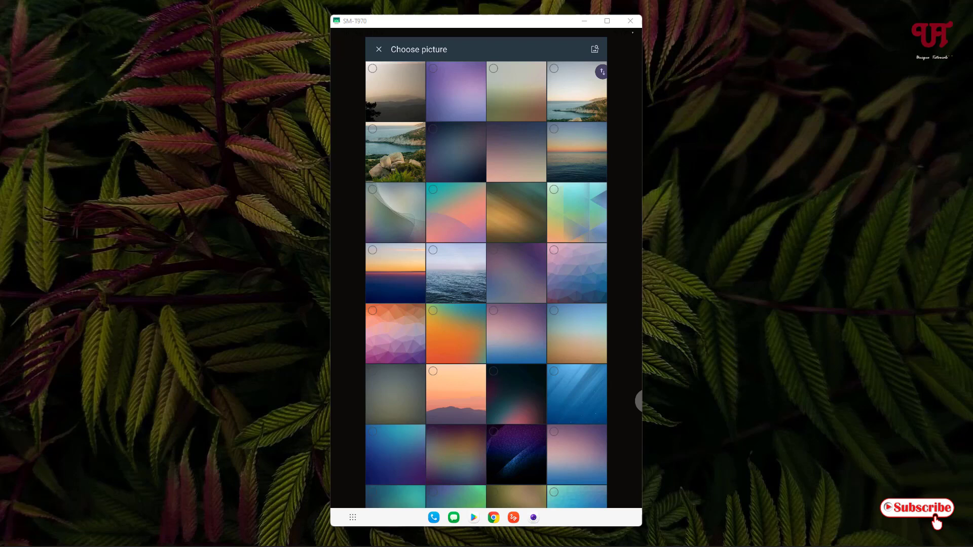
{"action": "left_click", "coordinate": [456, 211]}
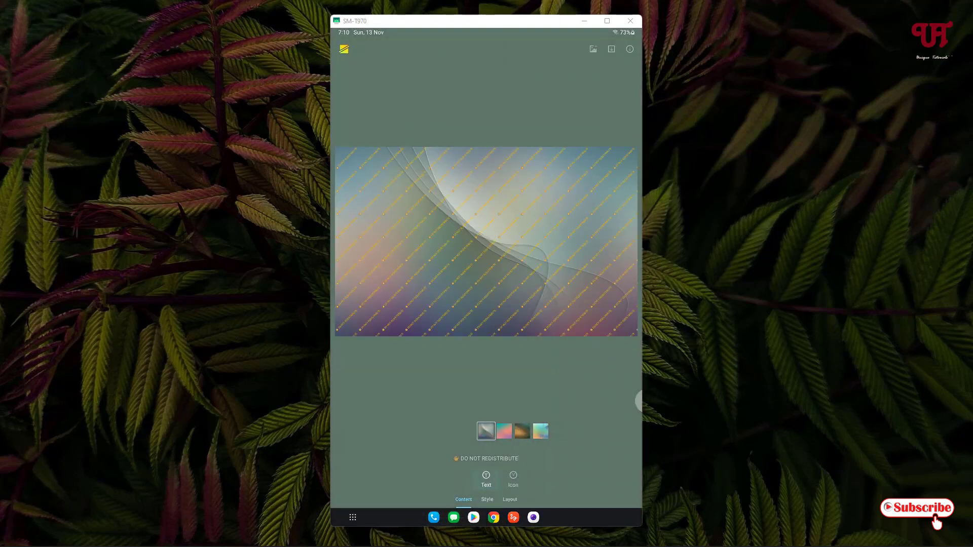
Replace the default watermark text with 'uniquetutorials' and confirm it.
{"action": "left_click", "coordinate": [491, 458]}
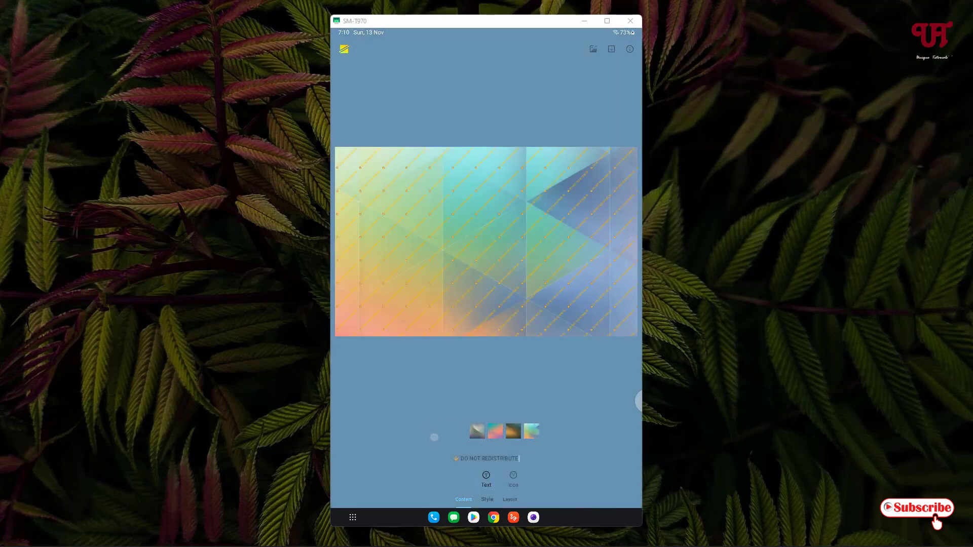
{"action": "left_click", "coordinate": [486, 430]}
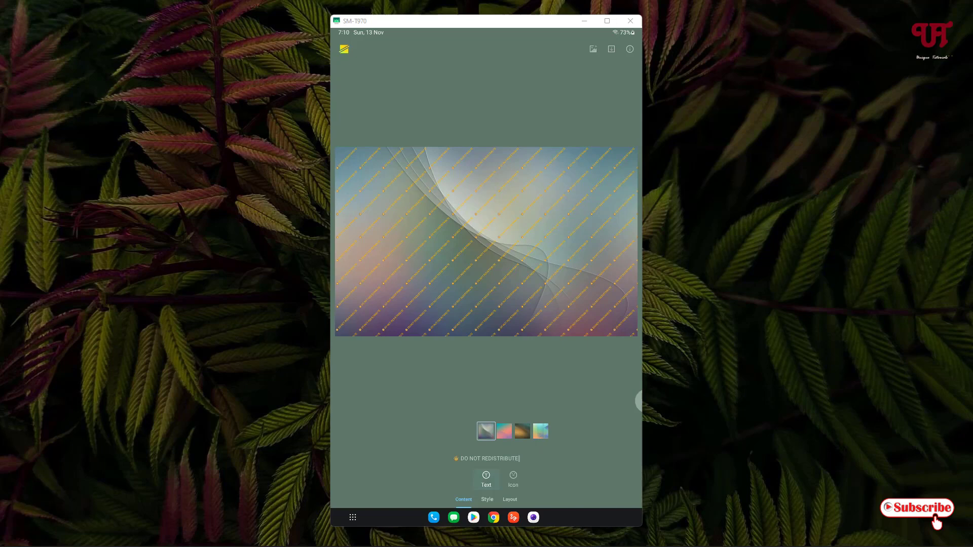
{"action": "left_click", "coordinate": [486, 459]}
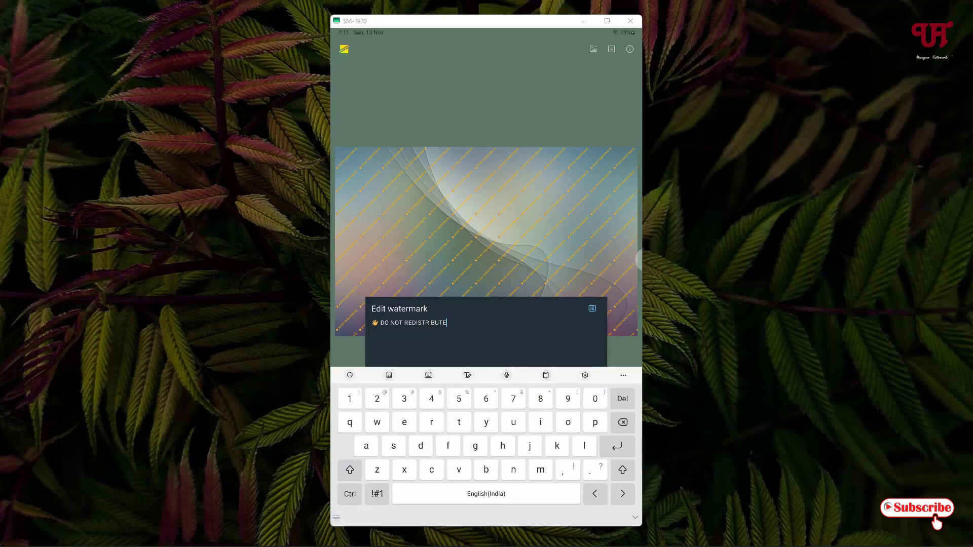
{"action": "left_click", "coordinate": [622, 423]}
{"action": "type", "text": "uniquetutorials"}
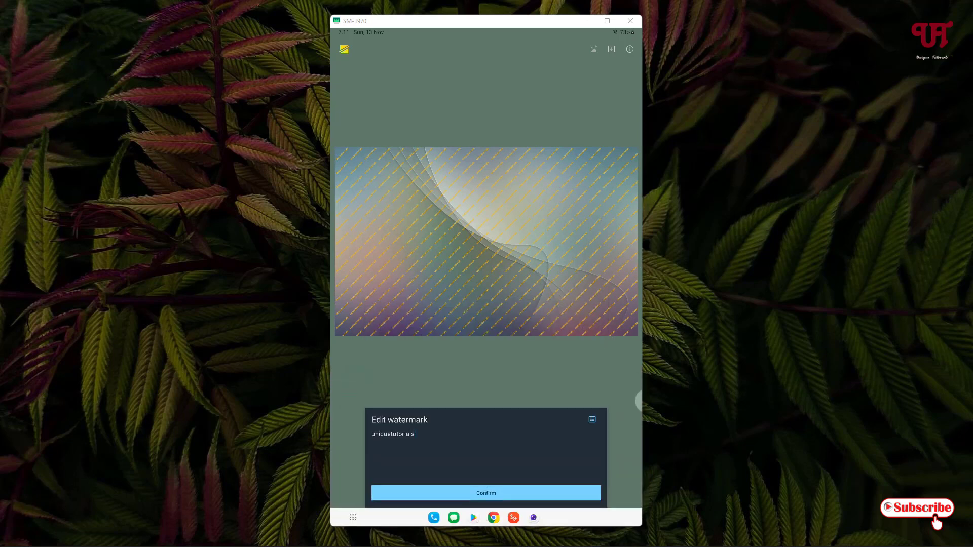
{"action": "left_click", "coordinate": [485, 493]}
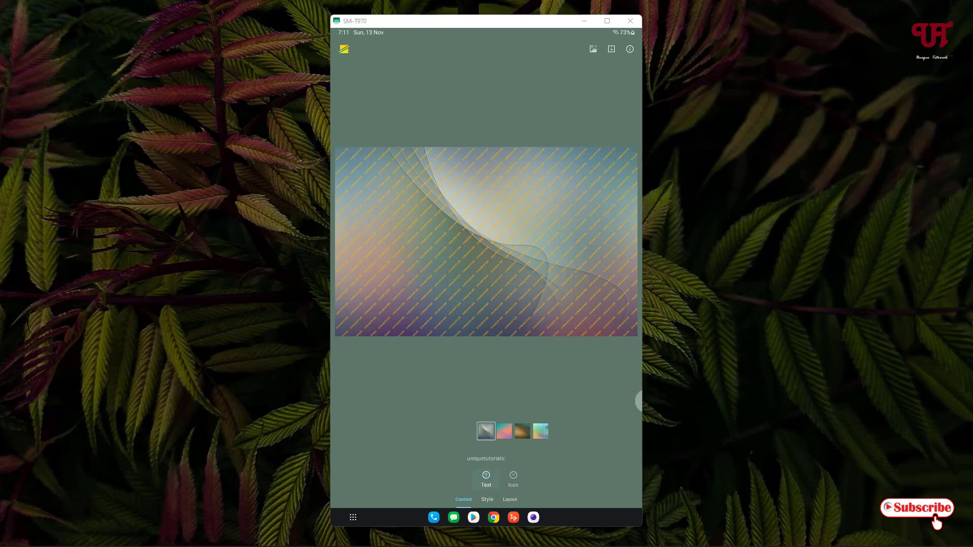
{"action": "left_click", "coordinate": [486, 458]}
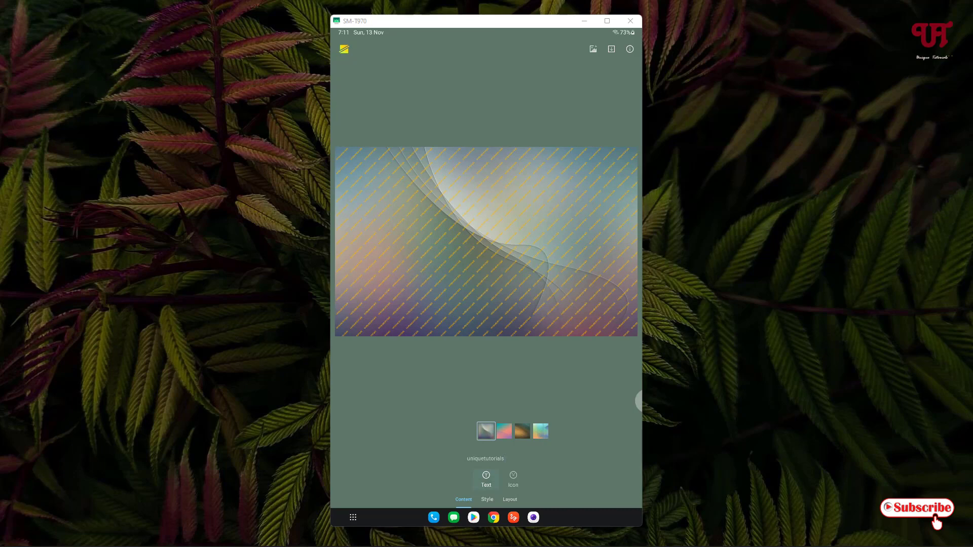
{"action": "left_click", "coordinate": [486, 458]}
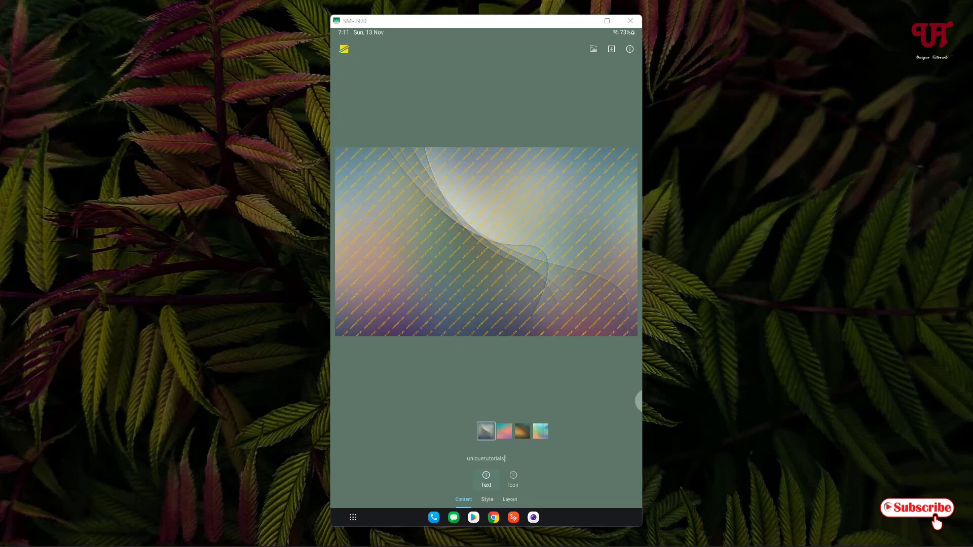
Set TileMode to Single and raise the watermark Size in Style.
{"action": "left_click", "coordinate": [486, 498]}
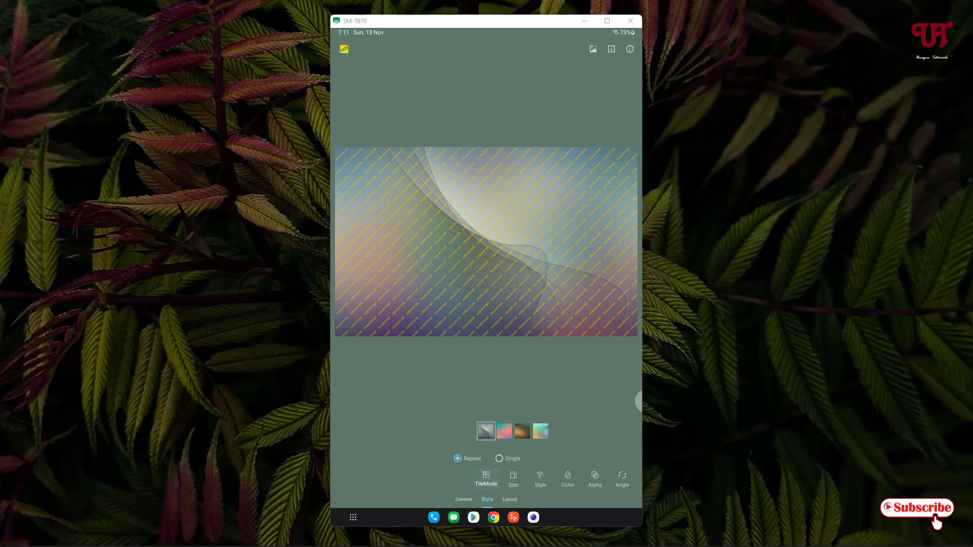
{"action": "left_click", "coordinate": [498, 458]}
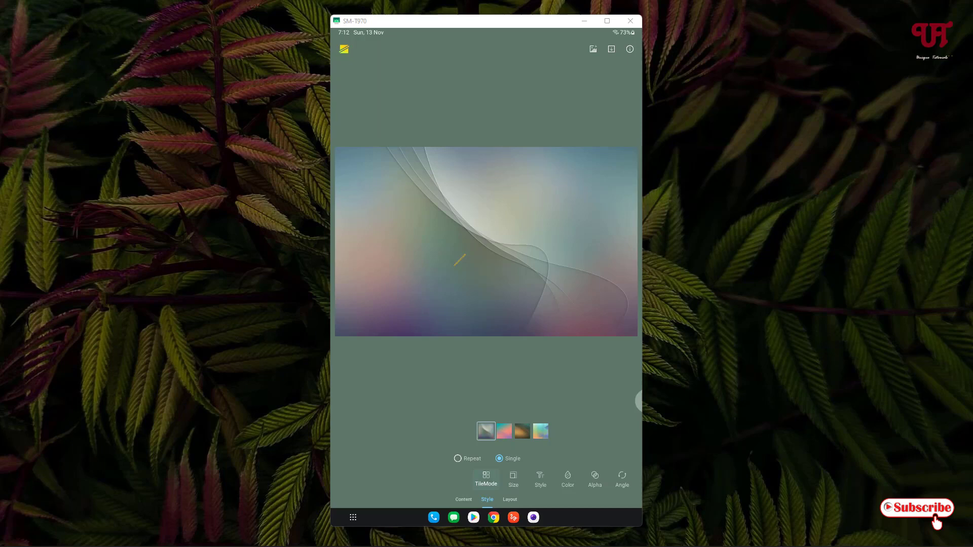
{"action": "left_click", "coordinate": [513, 478]}
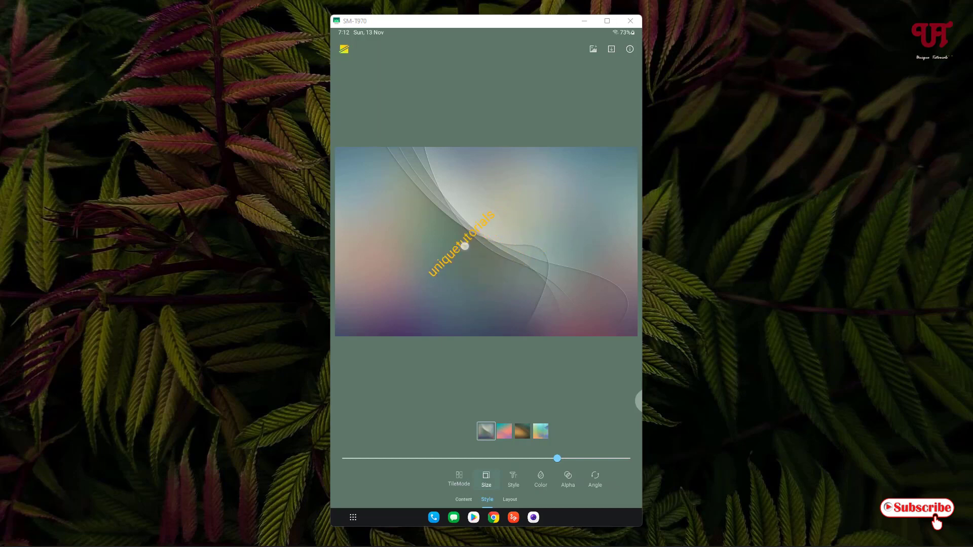
{"action": "left_click", "coordinate": [513, 479]}
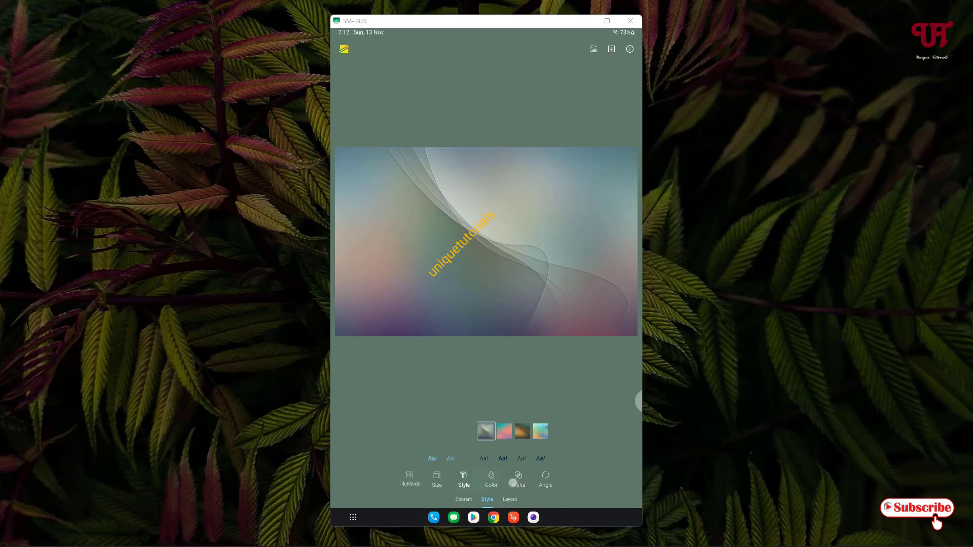
Colour the watermark red, keep Alpha on, and set the Angle near horizontal.
{"action": "left_click", "coordinate": [491, 479]}
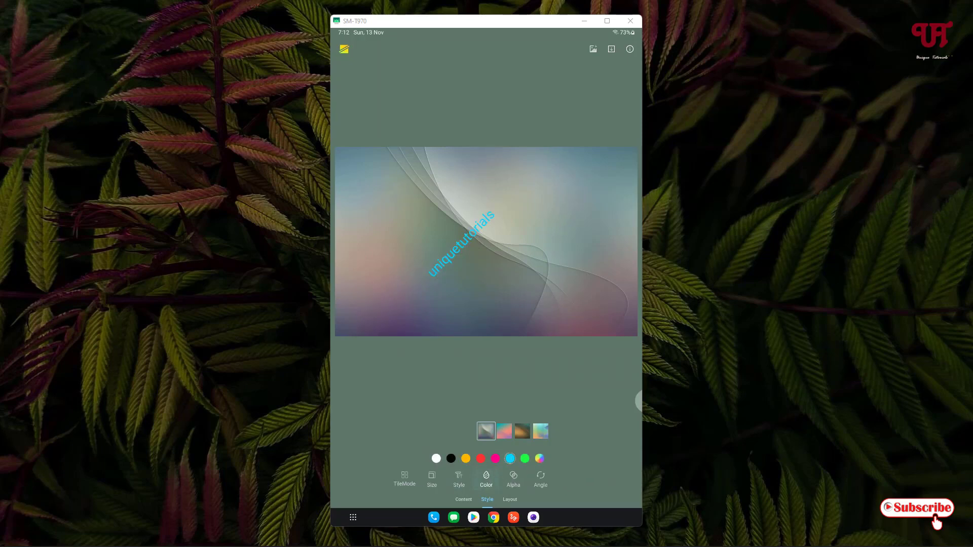
{"action": "left_click", "coordinate": [481, 458]}
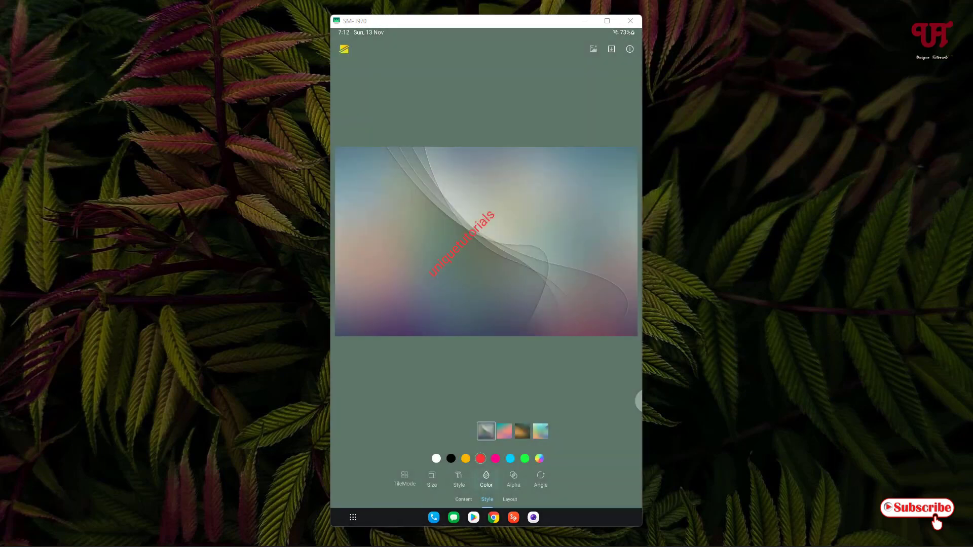
{"action": "left_click", "coordinate": [486, 477]}
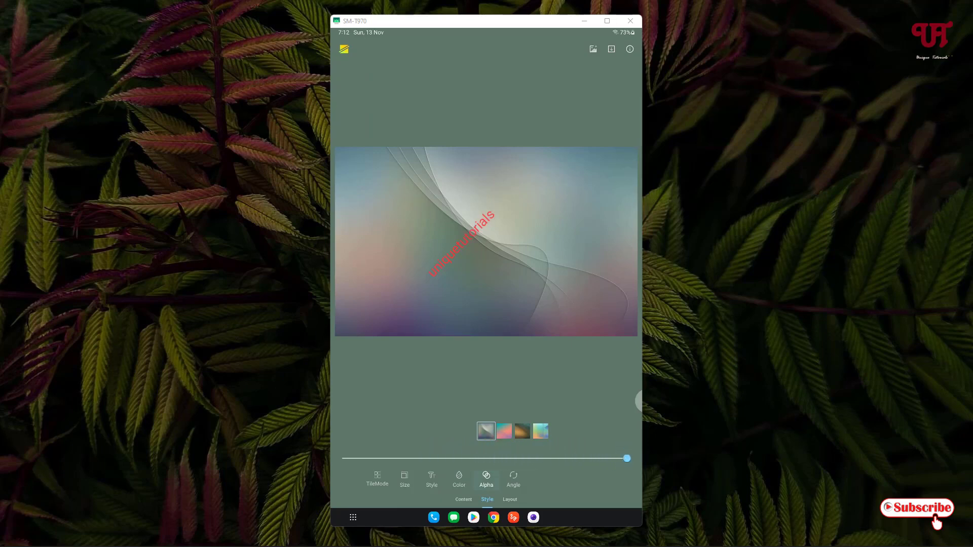
{"action": "left_click", "coordinate": [513, 479]}
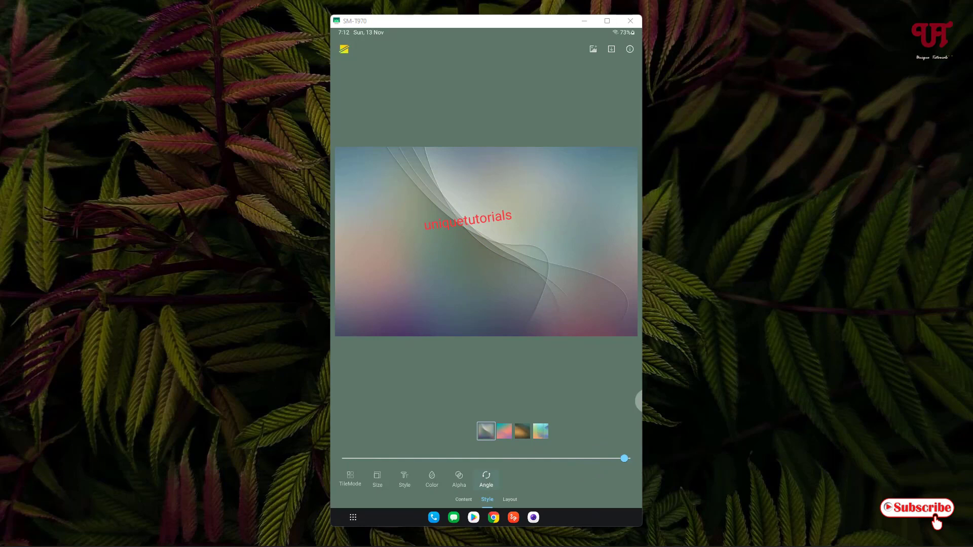
{"action": "left_click", "coordinate": [510, 500]}
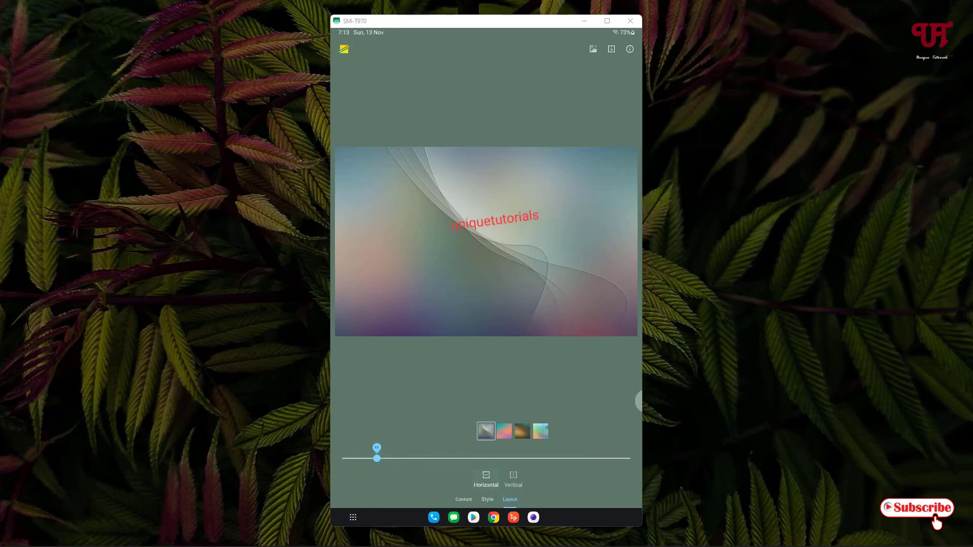
Bring up the Output format panel listing the four pictures.
{"action": "left_click", "coordinate": [513, 479]}
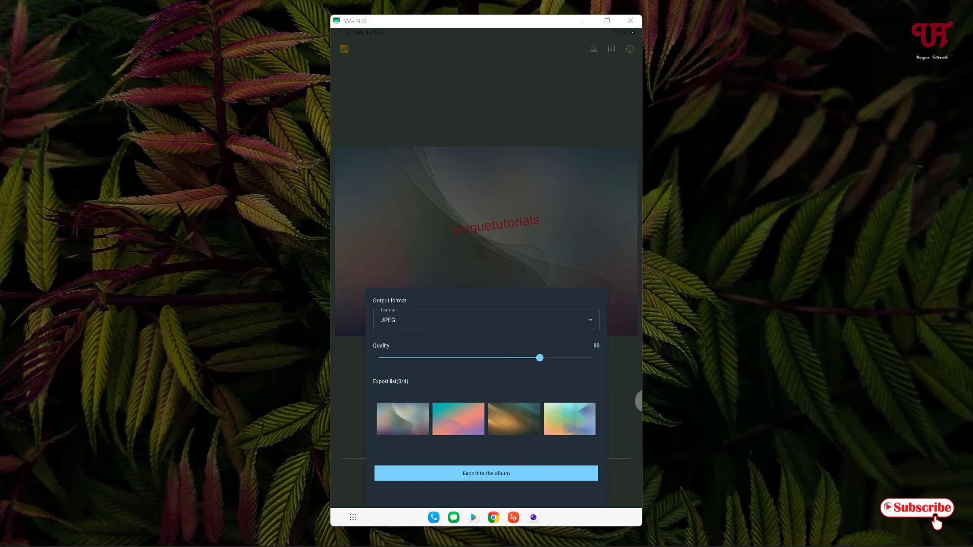
Keep JPEG format, set Quality to 100 and export all four pictures to the album.
{"action": "left_click", "coordinate": [485, 319]}
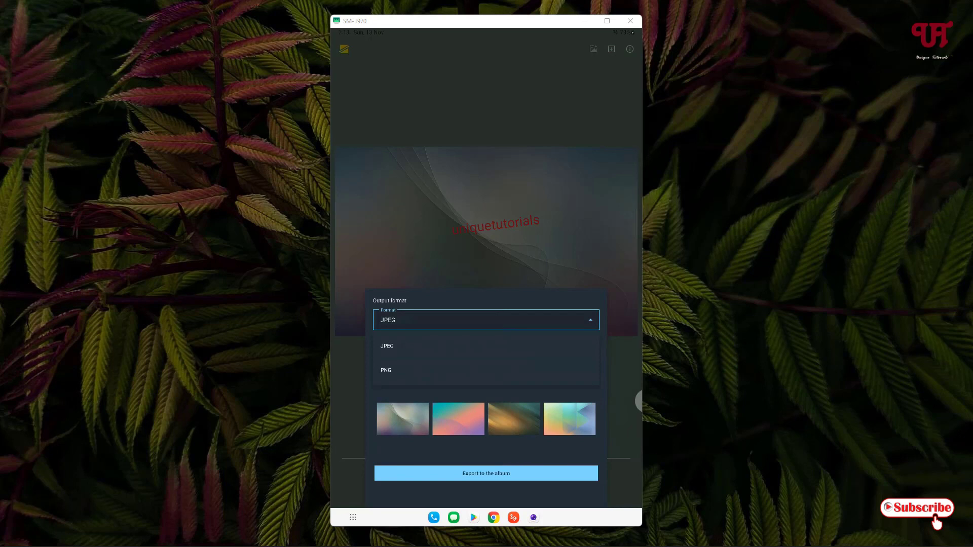
{"action": "left_click", "coordinate": [387, 346]}
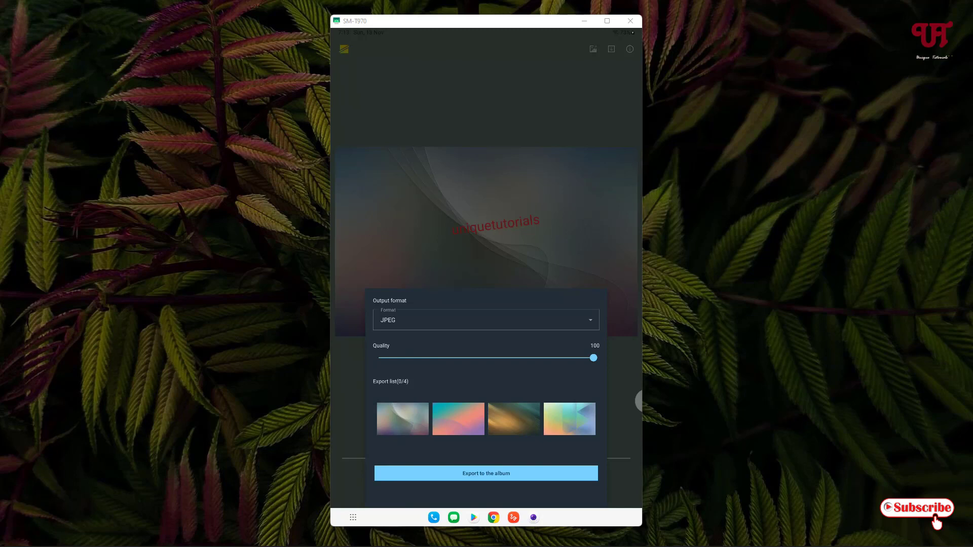
{"action": "left_click", "coordinate": [485, 473]}
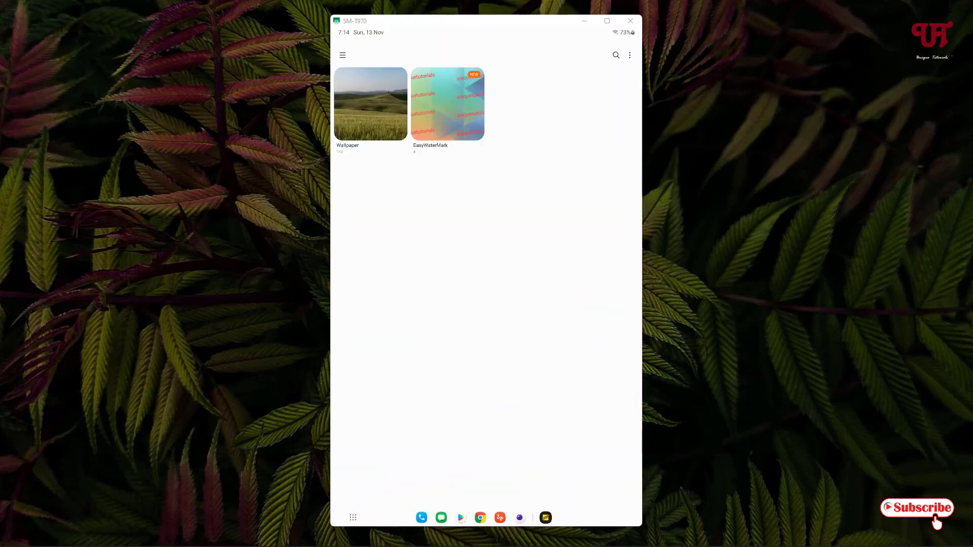
View an exported picture with the red watermark in Gallery, then switch back to Easy Watermark.
{"action": "left_click", "coordinate": [447, 103]}
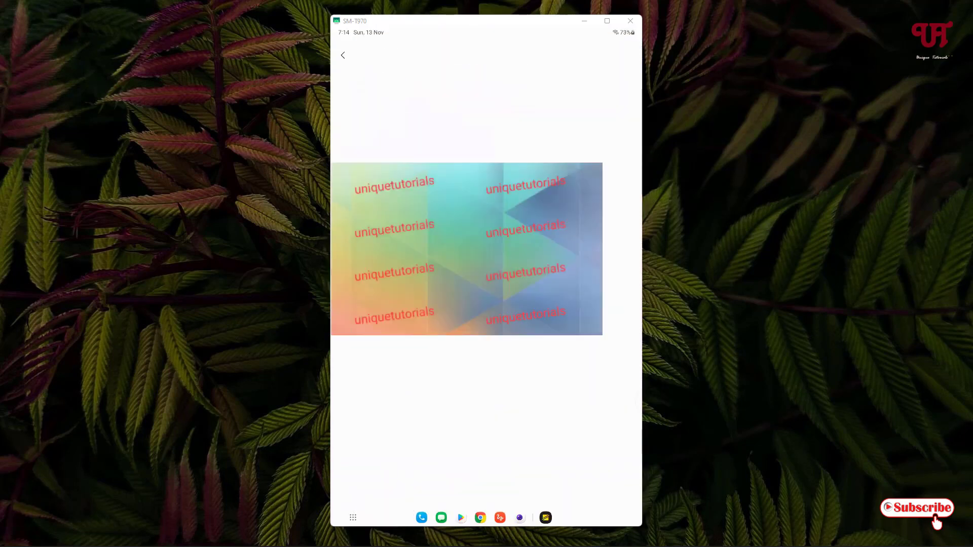
{"action": "left_click", "coordinate": [465, 249]}
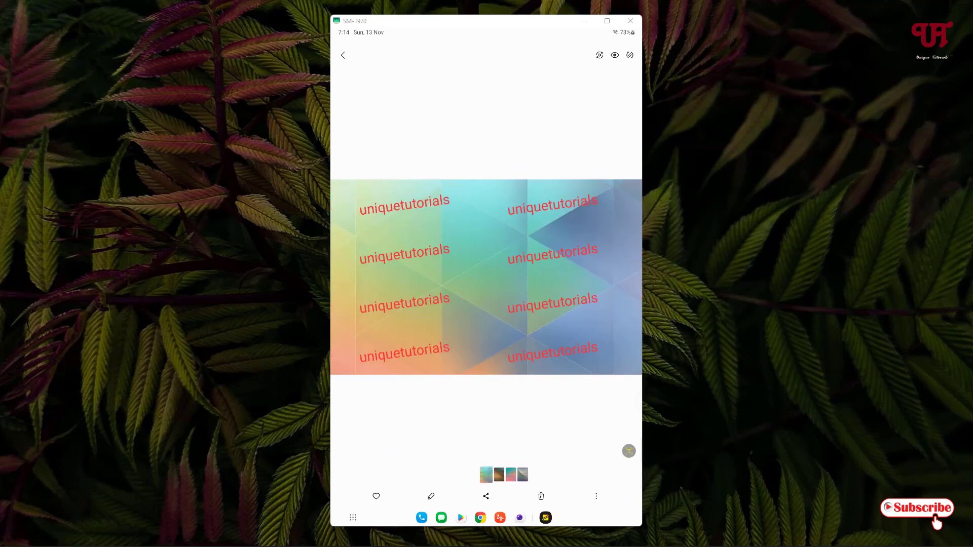
{"action": "left_click", "coordinate": [342, 55]}
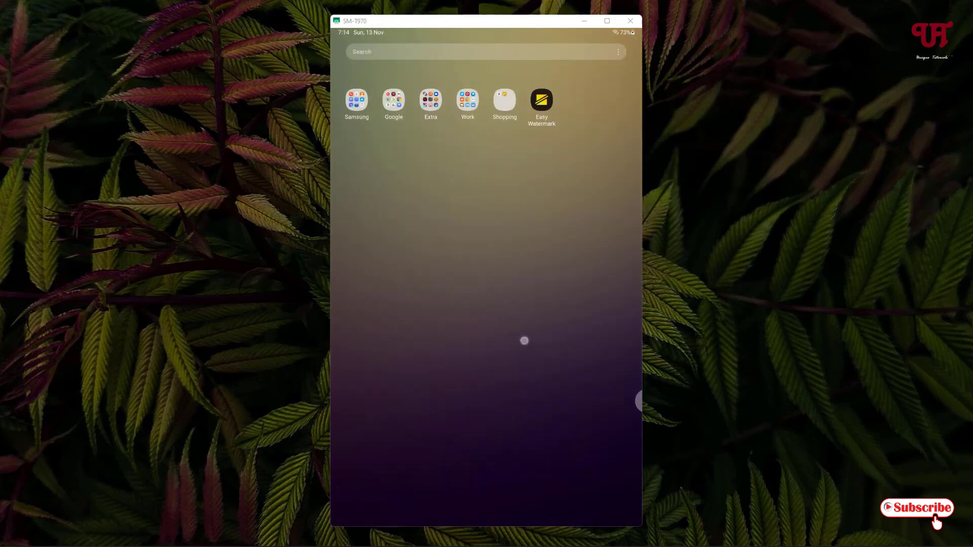
{"action": "left_click", "coordinate": [540, 99]}
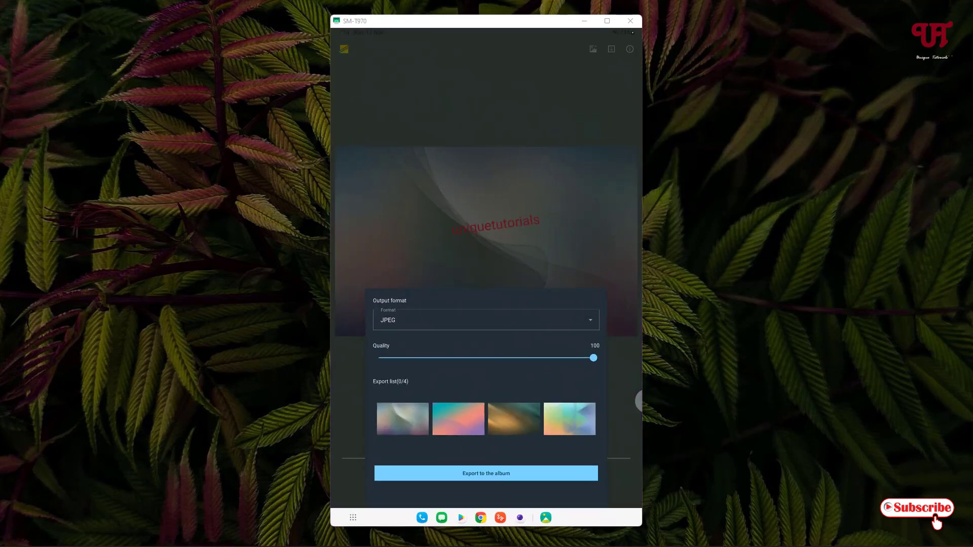